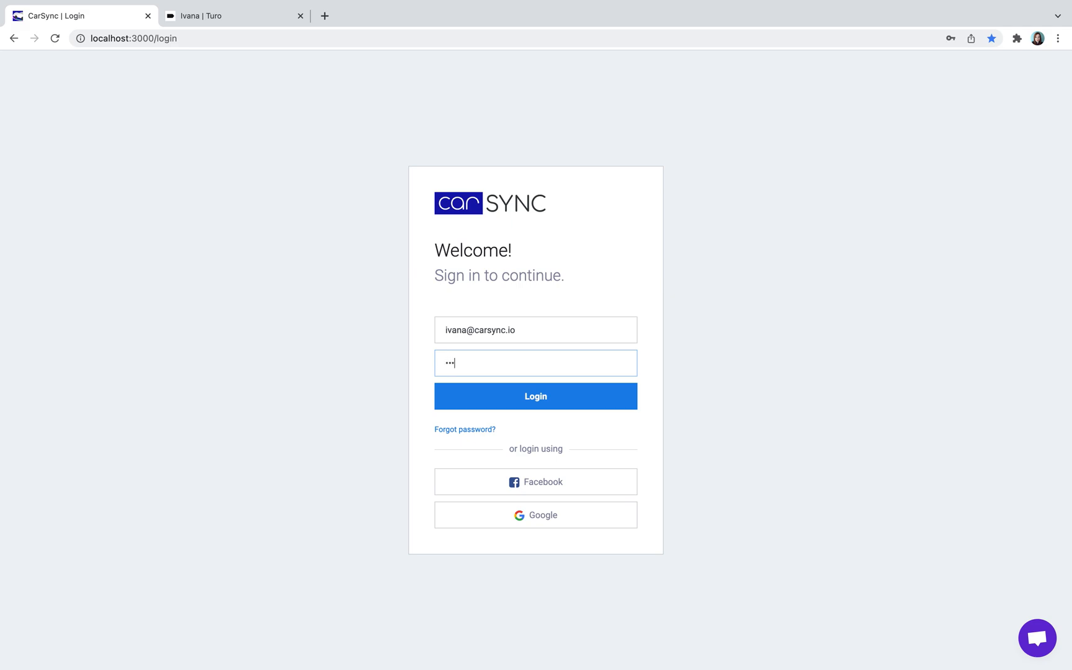
# Sign in to CarSync and reveal the Settings menu from the empty-account dashboard
pyautogui.click(536, 395)
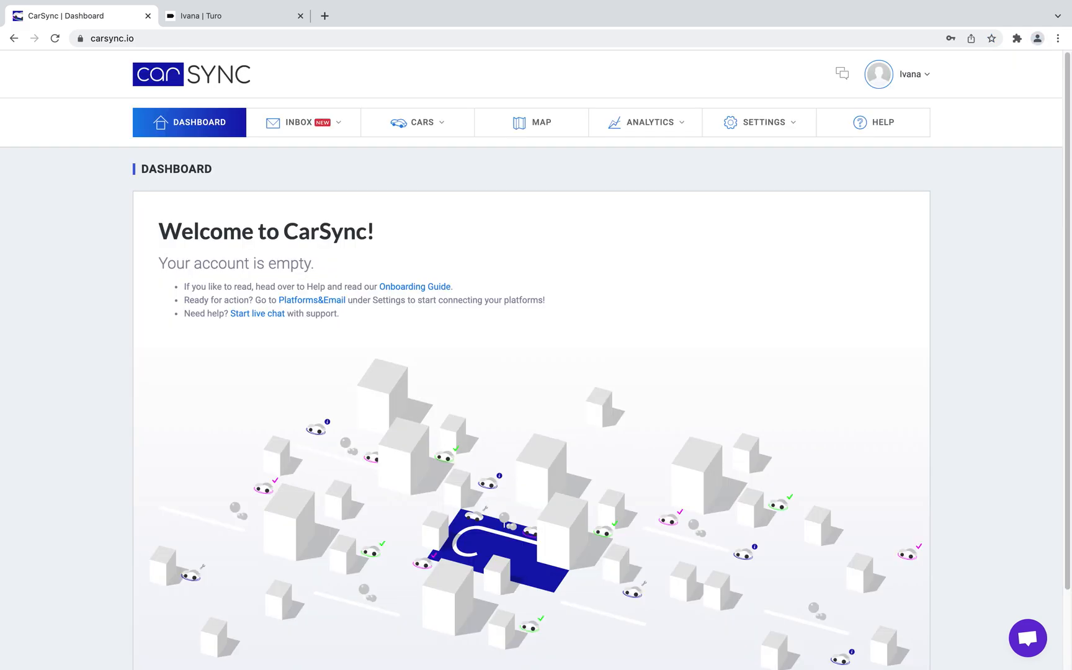
pyautogui.click(762, 122)
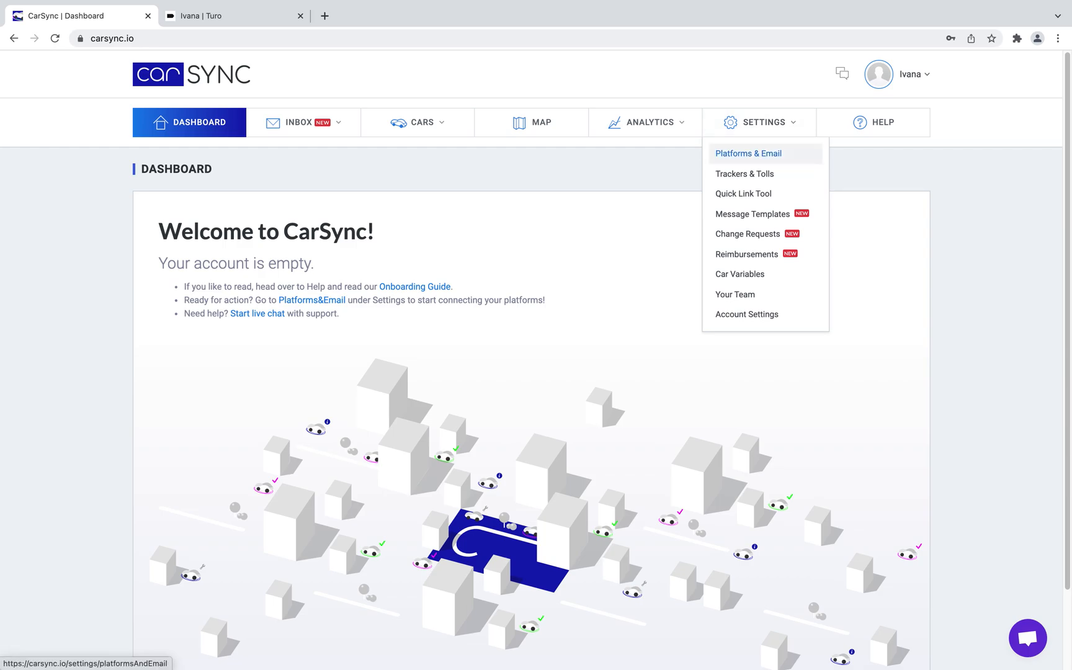
# Start connecting a Turo account from the Platforms & Email settings page
pyautogui.click(747, 154)
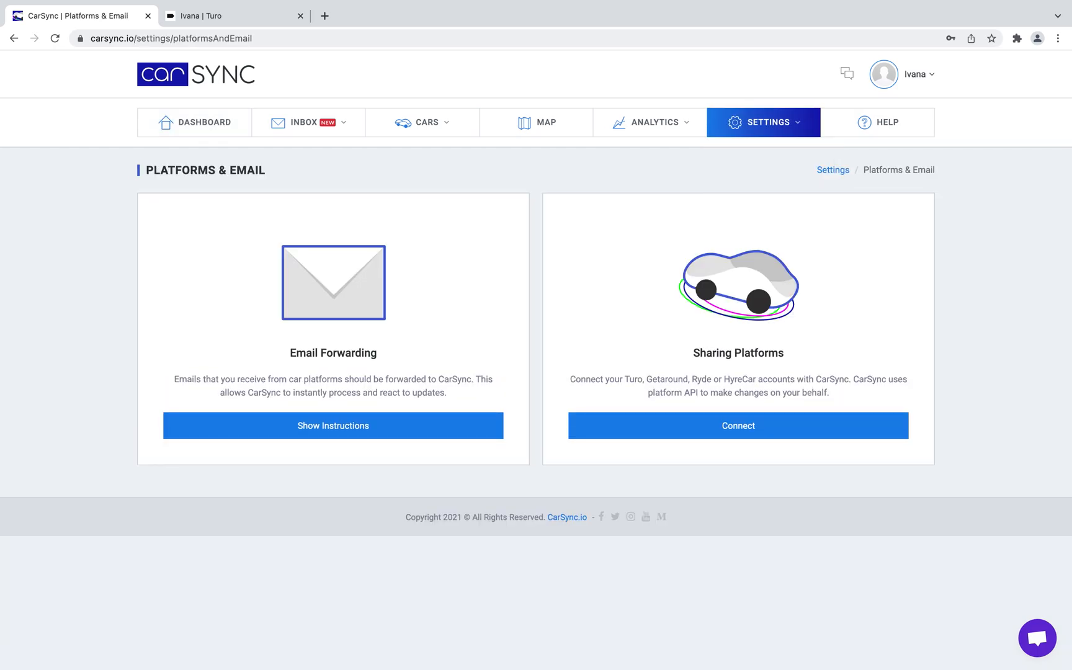
pyautogui.click(738, 426)
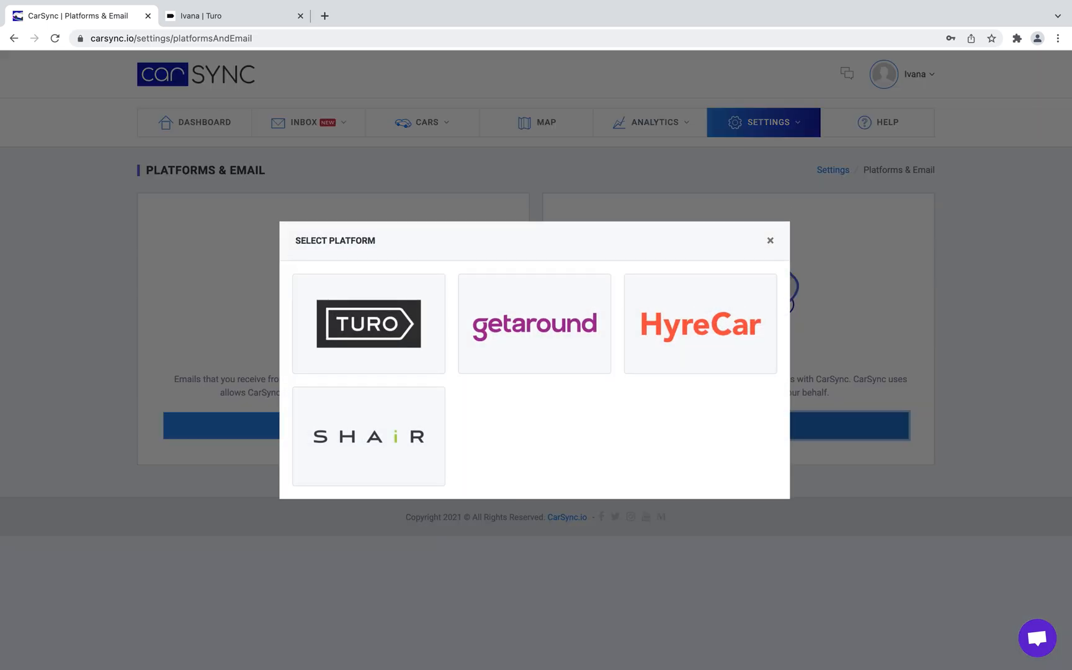
pyautogui.click(368, 323)
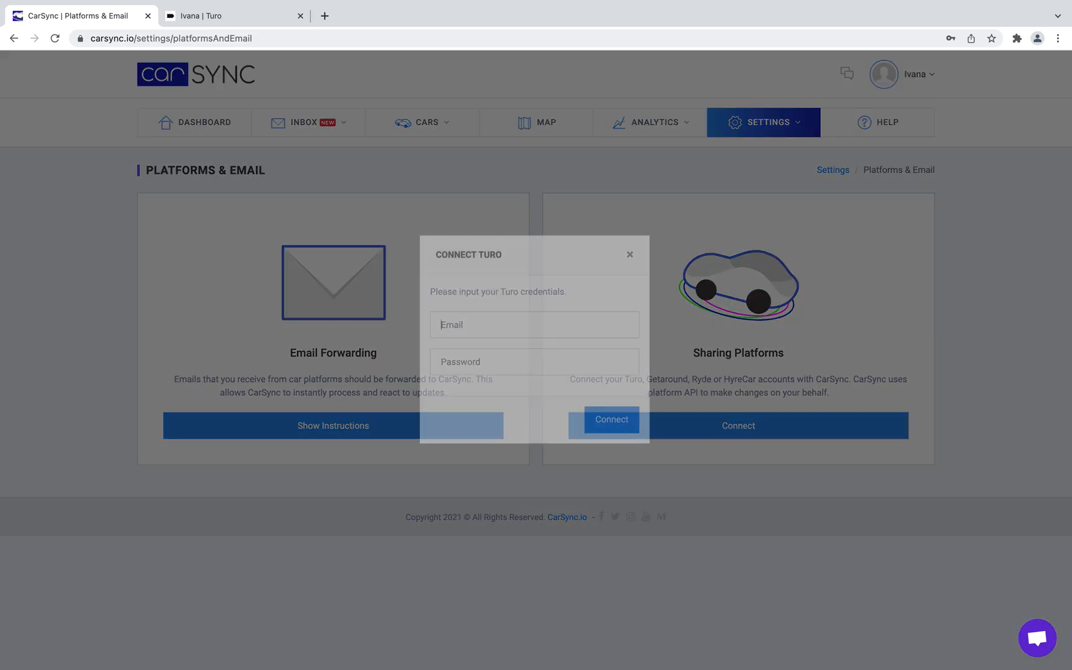
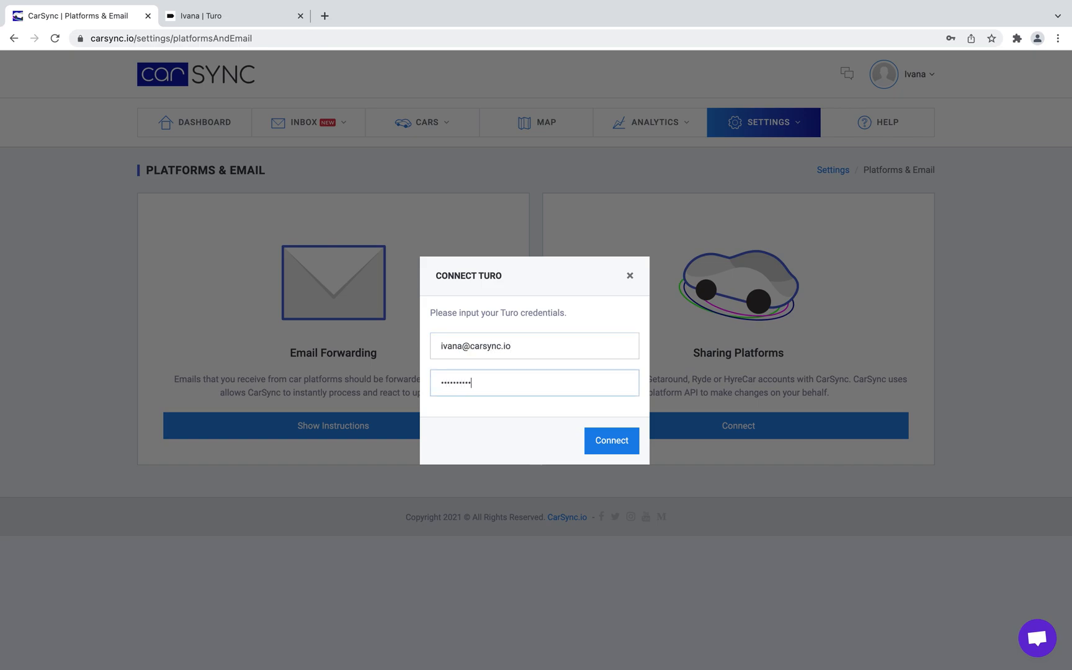
# Submit the Turo email 'ivana' and password, which Turo rejects as incorrect credentials
pyautogui.click(612, 440)
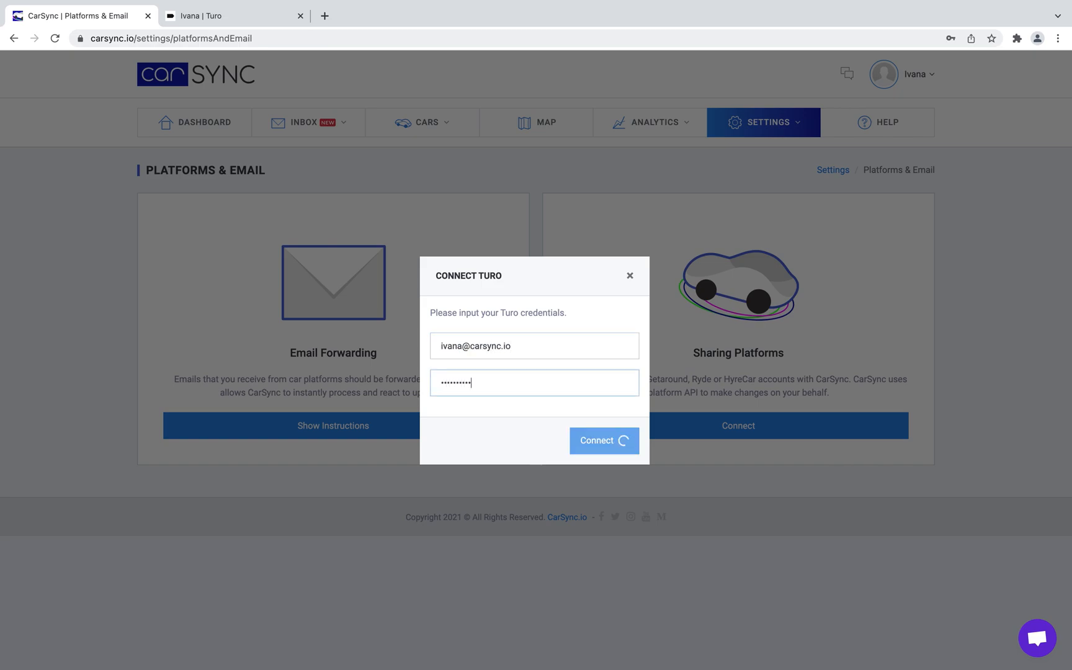
pyautogui.click(605, 440)
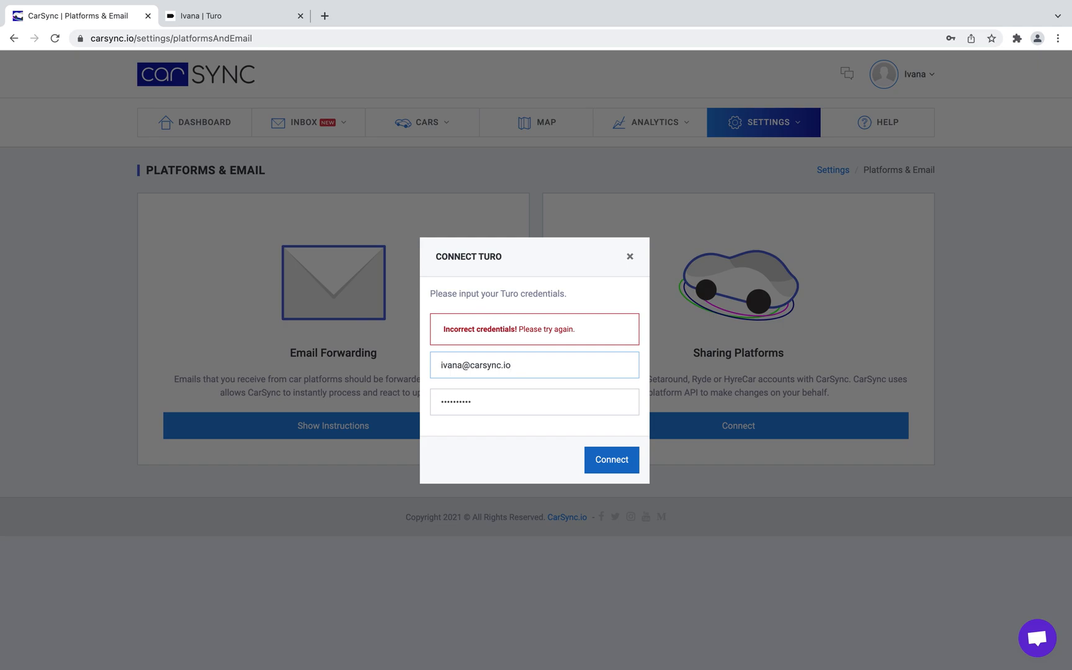
pyautogui.click(534, 365)
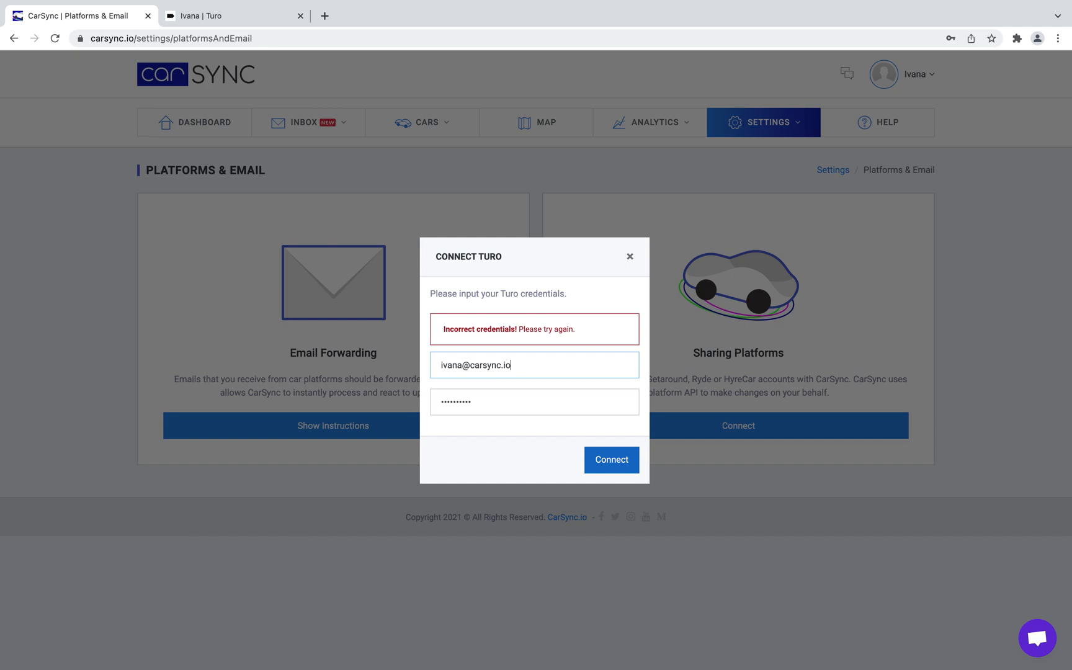
# Switch to the Turo site and go to its Account settings via the profile menu
pyautogui.click(227, 16)
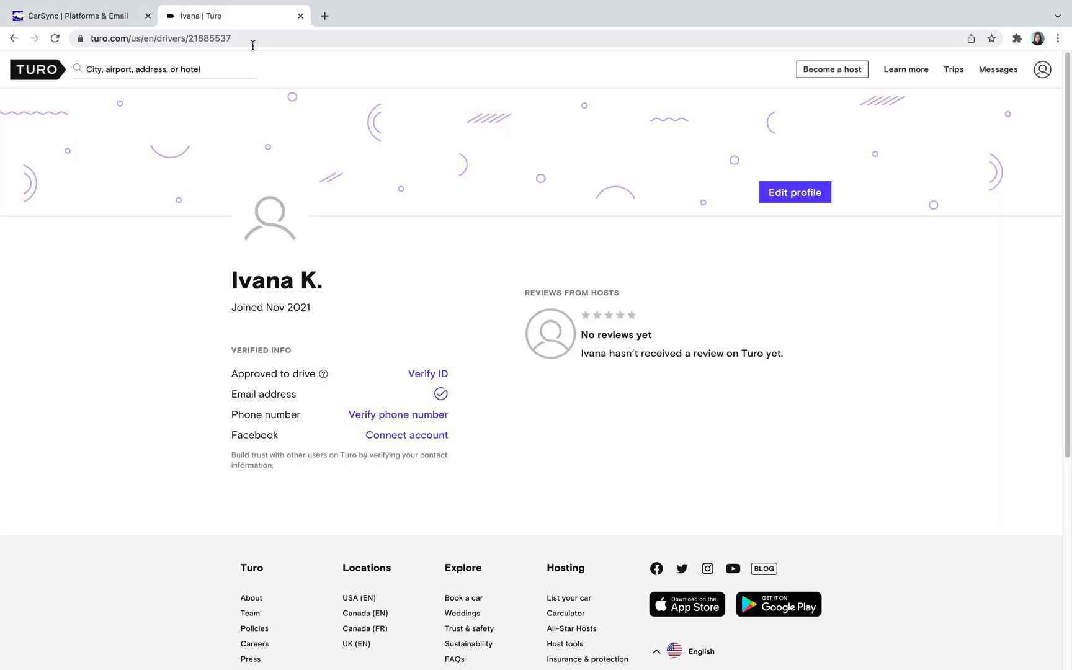
pyautogui.moveTo(1012, 125)
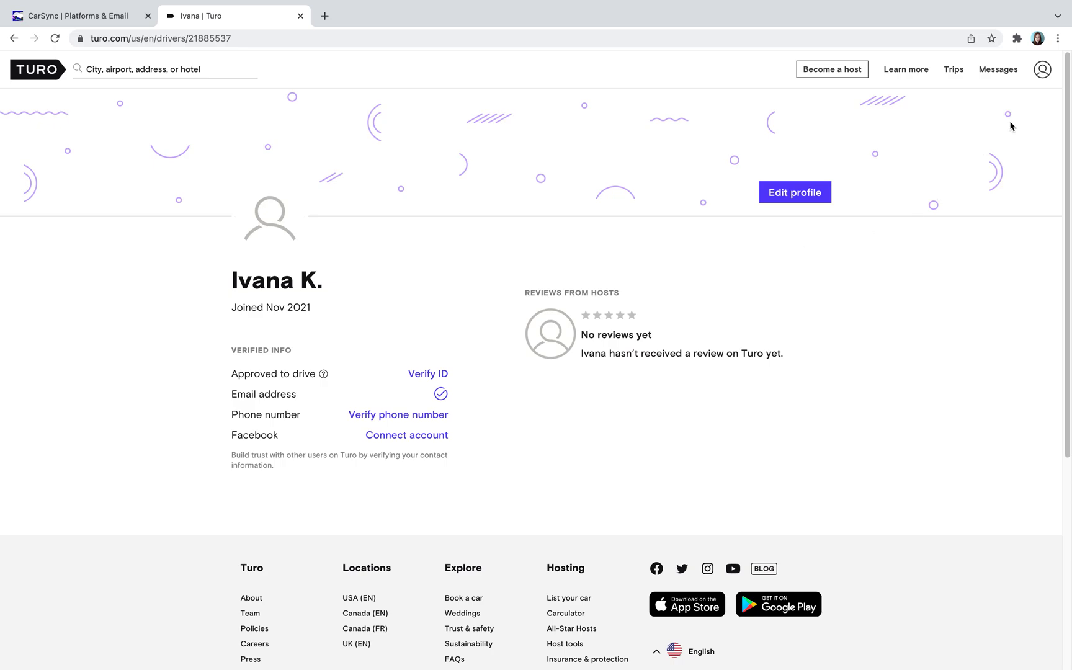
pyautogui.click(1043, 70)
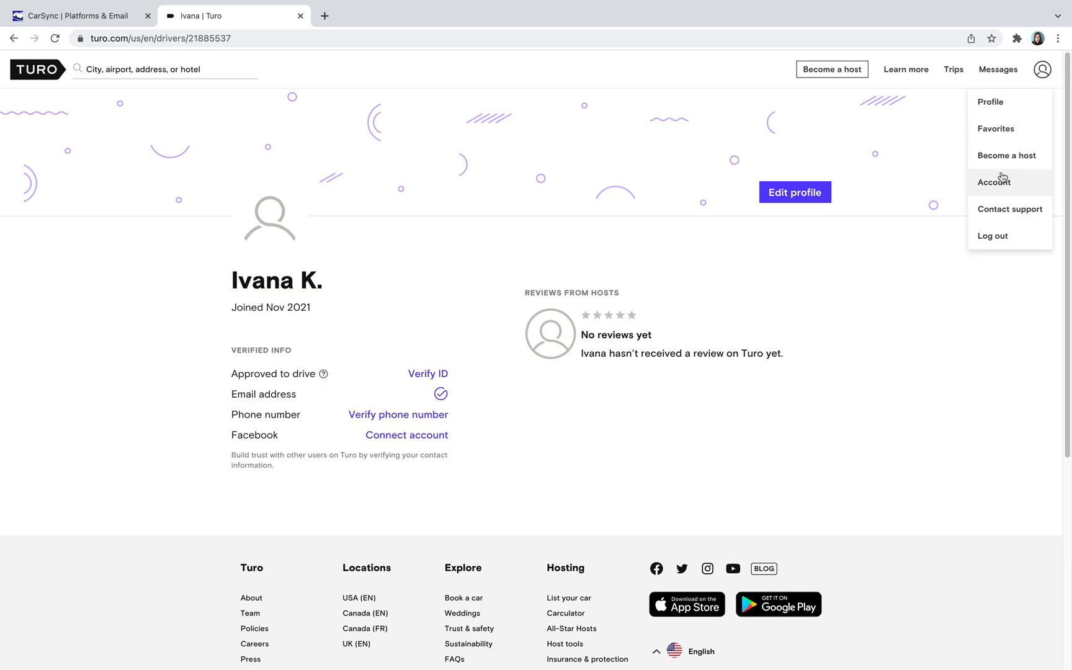
pyautogui.click(993, 182)
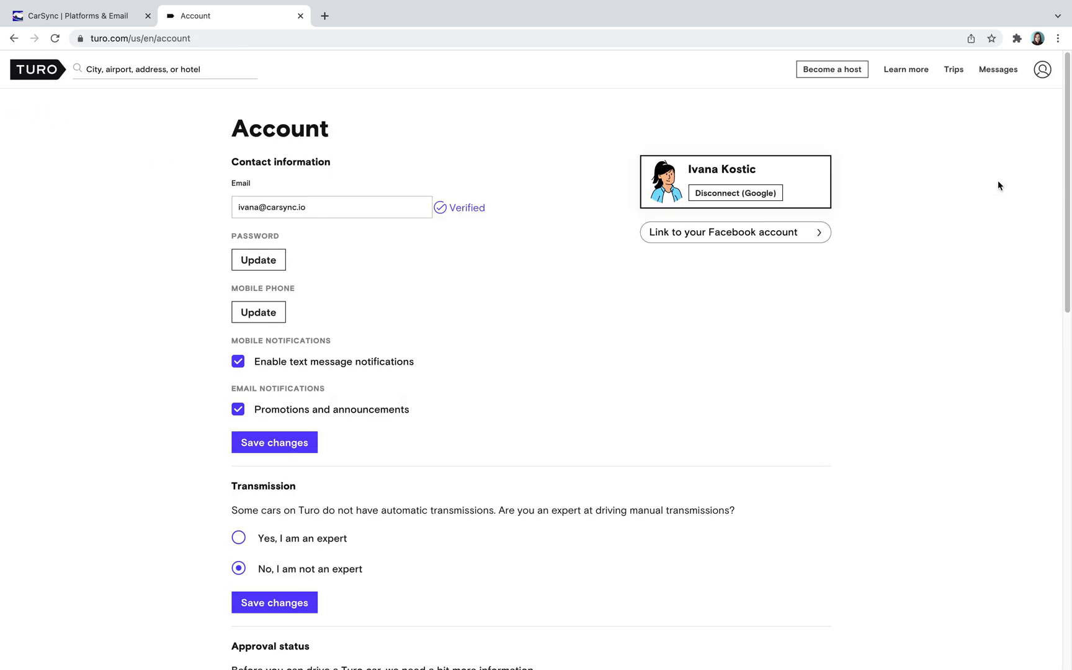
pyautogui.moveTo(257, 261)
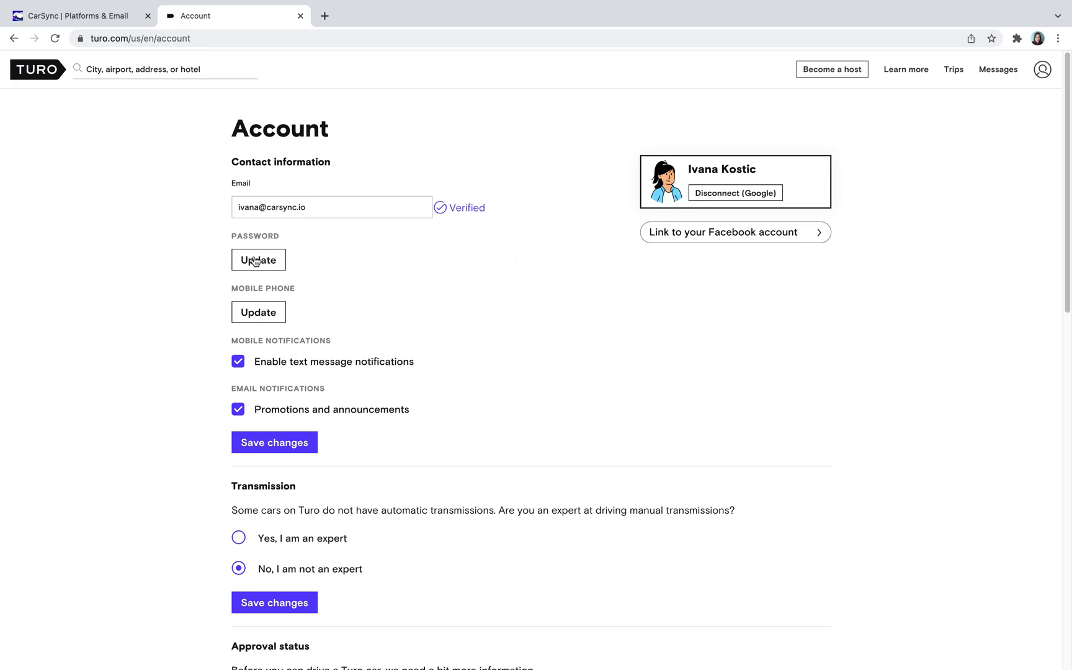
# Update the Turo account password and continue past the Success confirmation
pyautogui.click(258, 259)
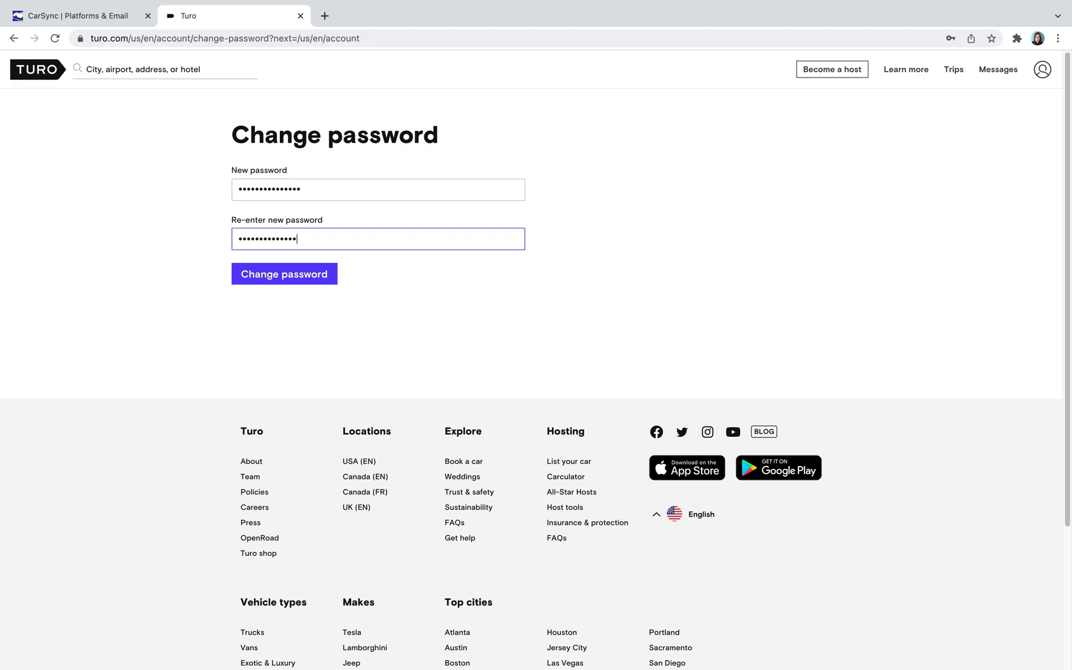
pyautogui.click(284, 273)
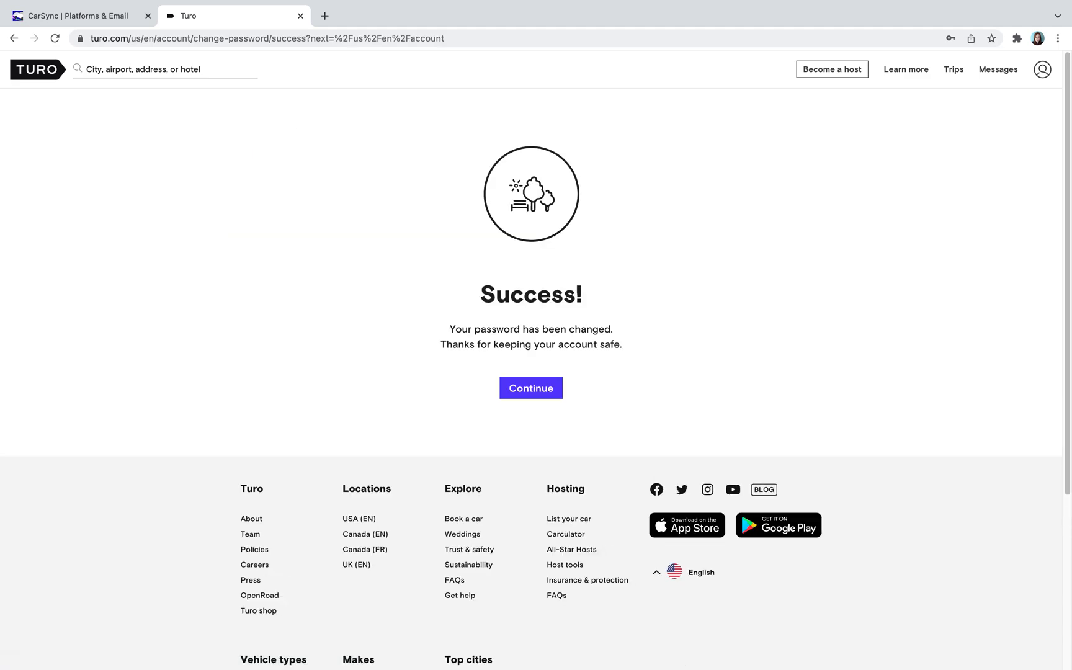
pyautogui.click(531, 387)
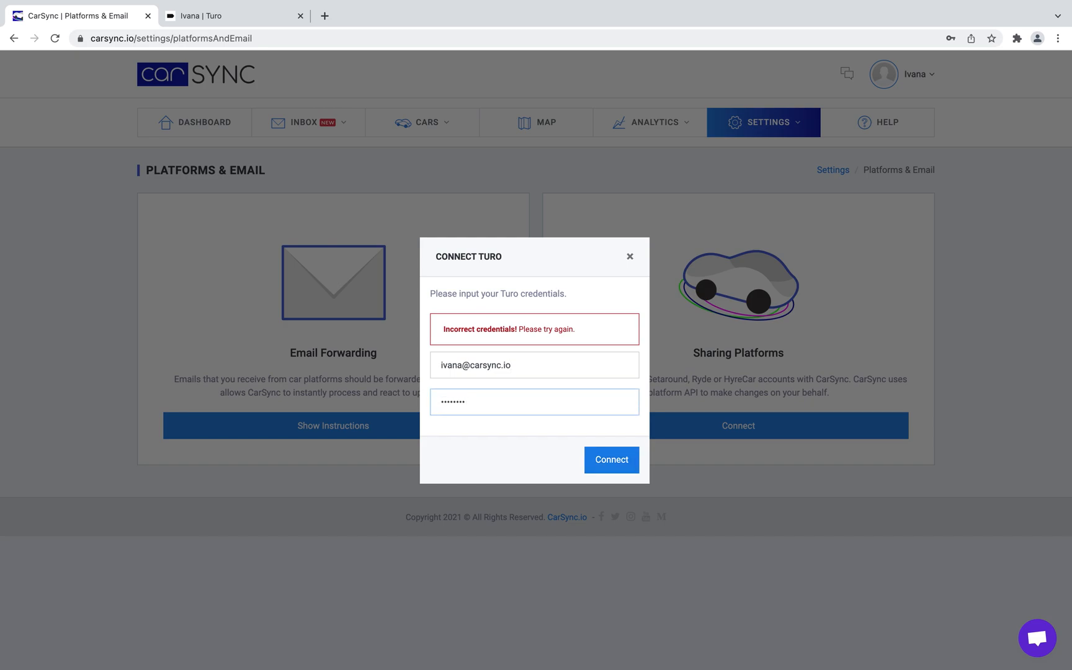
# Reconnect Turo in CarSync with the new password, showing the 'Important: please read' notice
pyautogui.click(611, 459)
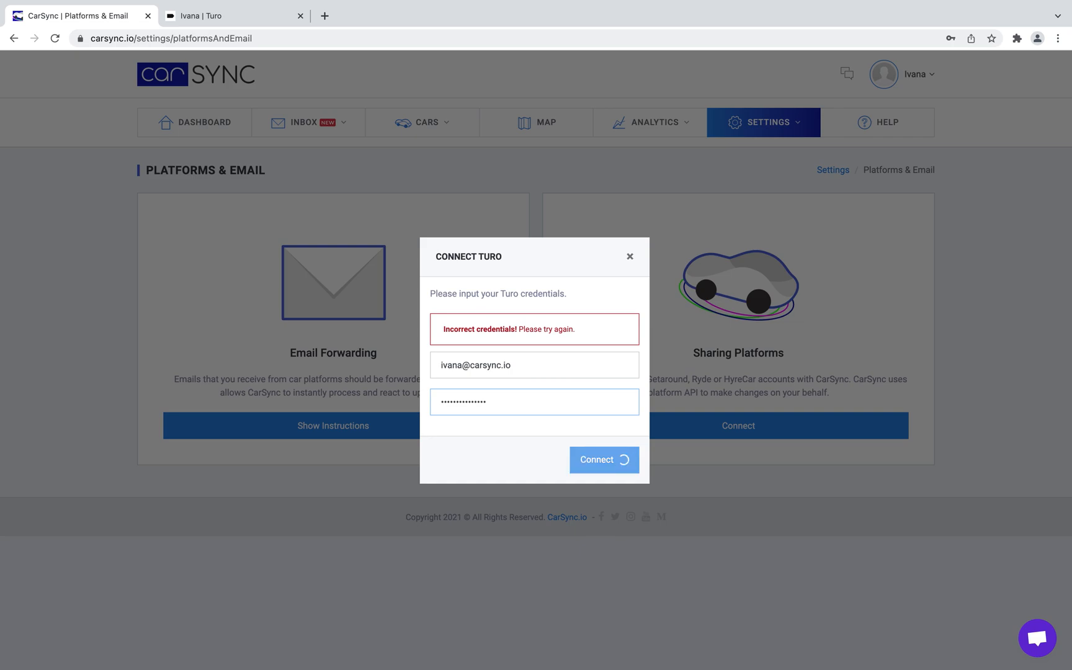
pyautogui.click(603, 459)
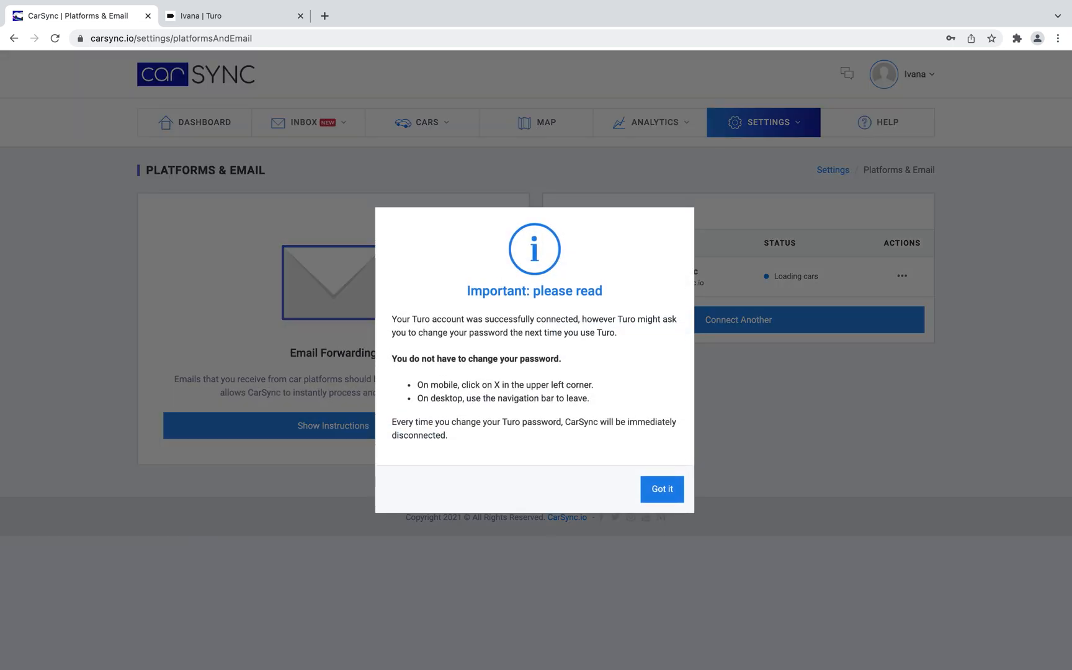